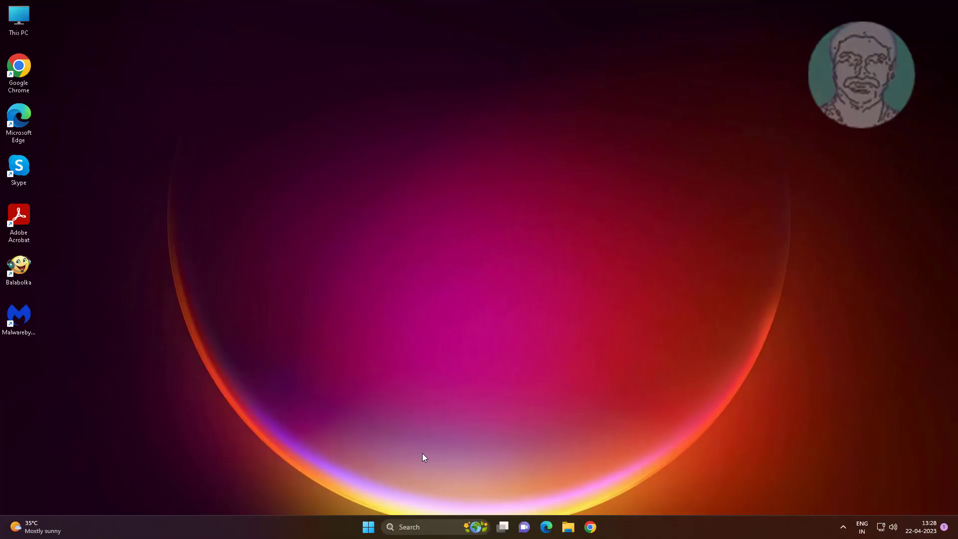
mouse_move(568, 527)
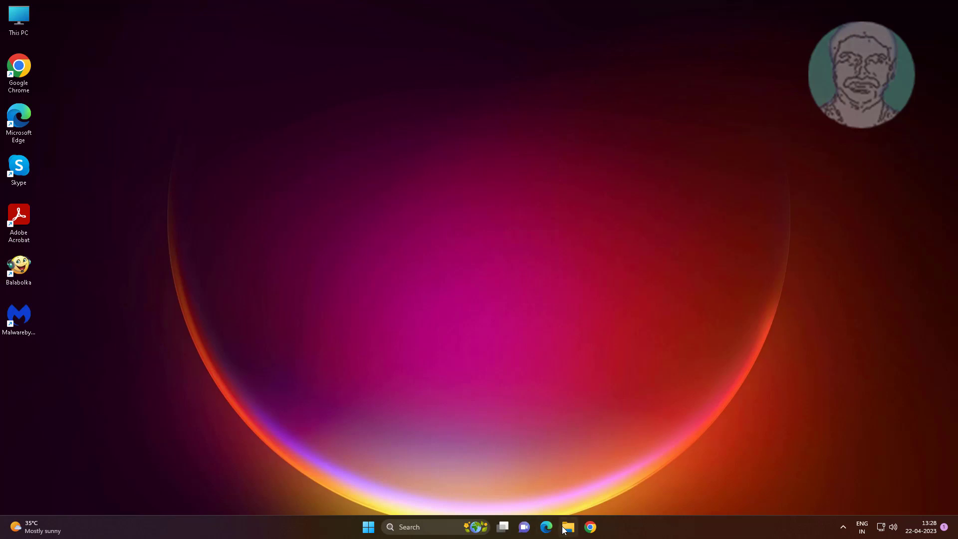
Browse into the Images folder on drive E: to view its five JPG photos, then go back
click(568, 527)
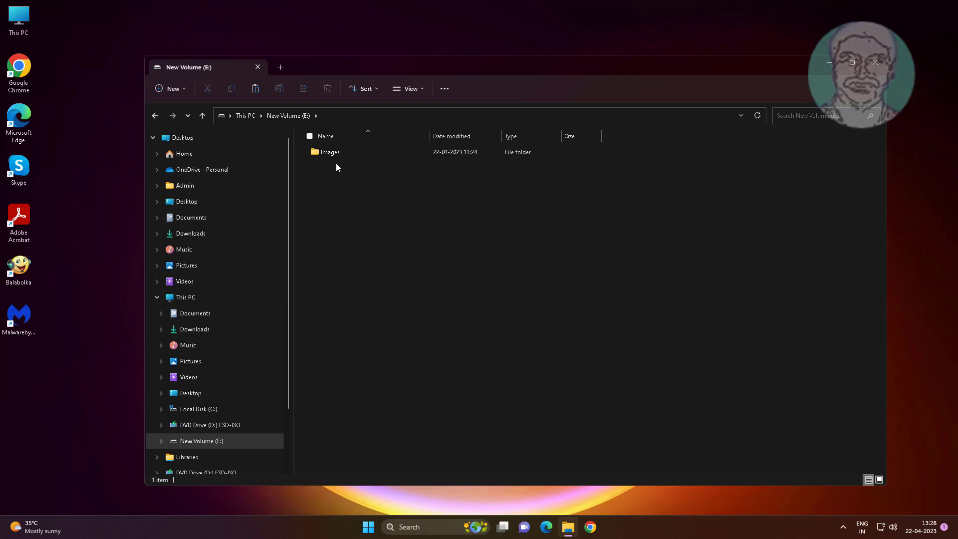
double_click(330, 151)
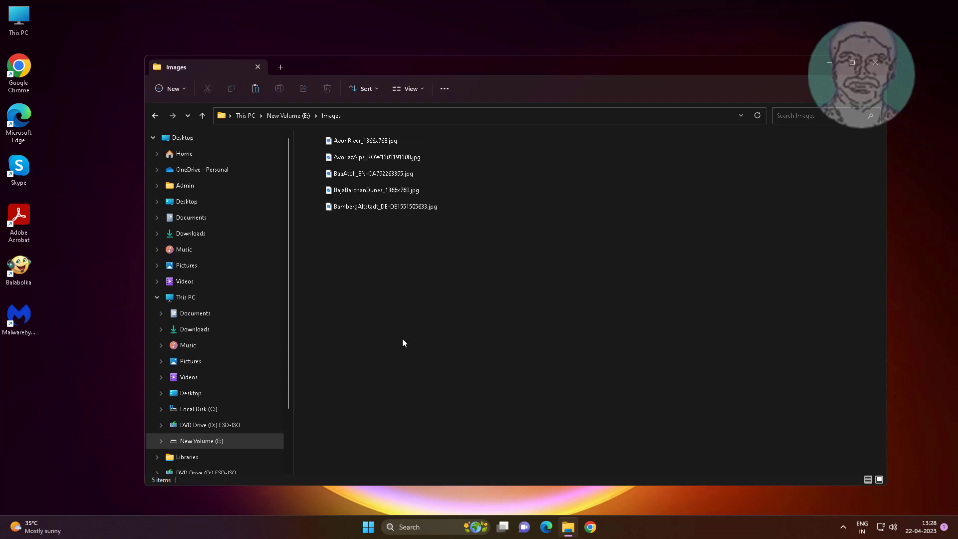
click(202, 116)
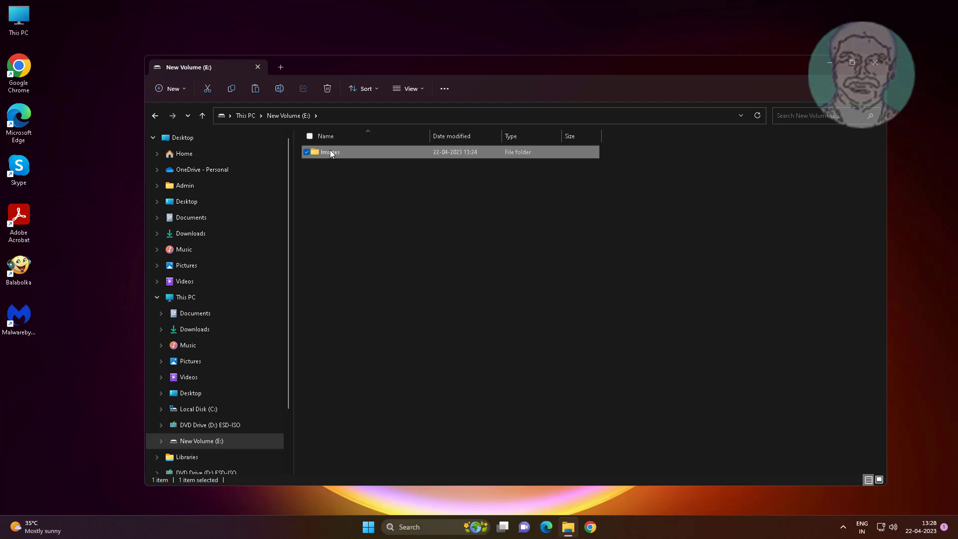
Show the Images folder's Security permissions from its Properties via the right-click menu
right_click(331, 152)
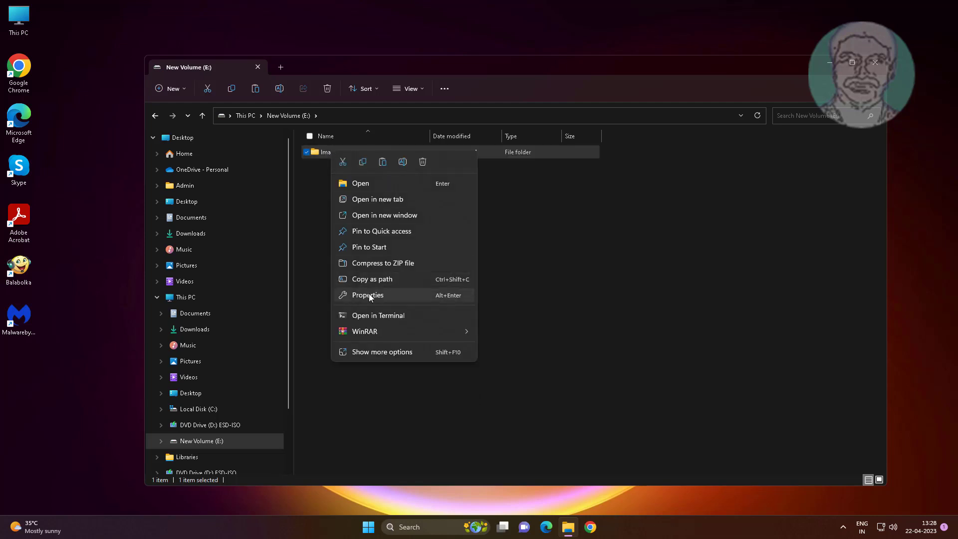
click(366, 296)
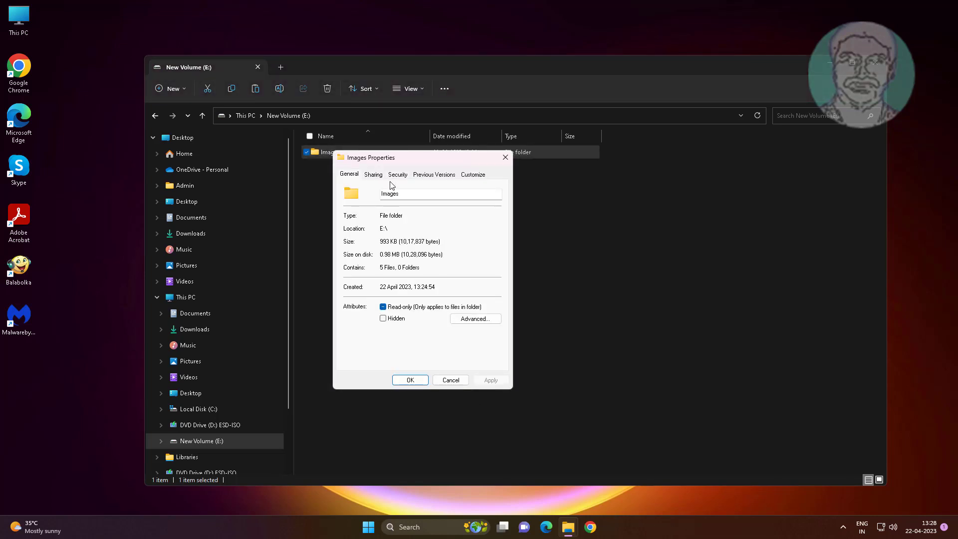
click(397, 174)
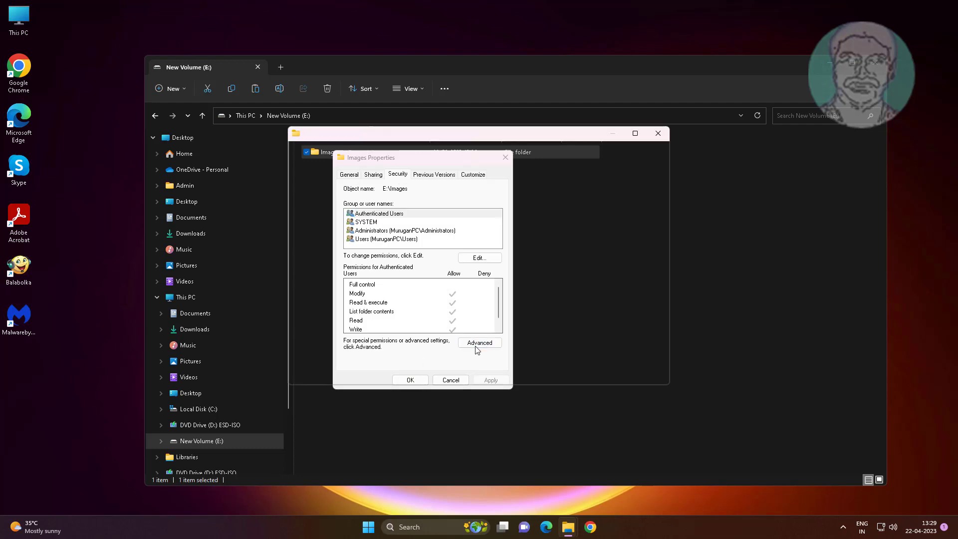
In Advanced Security Settings for Images, enable replacing all child object permission entries with inheritable ones
click(479, 342)
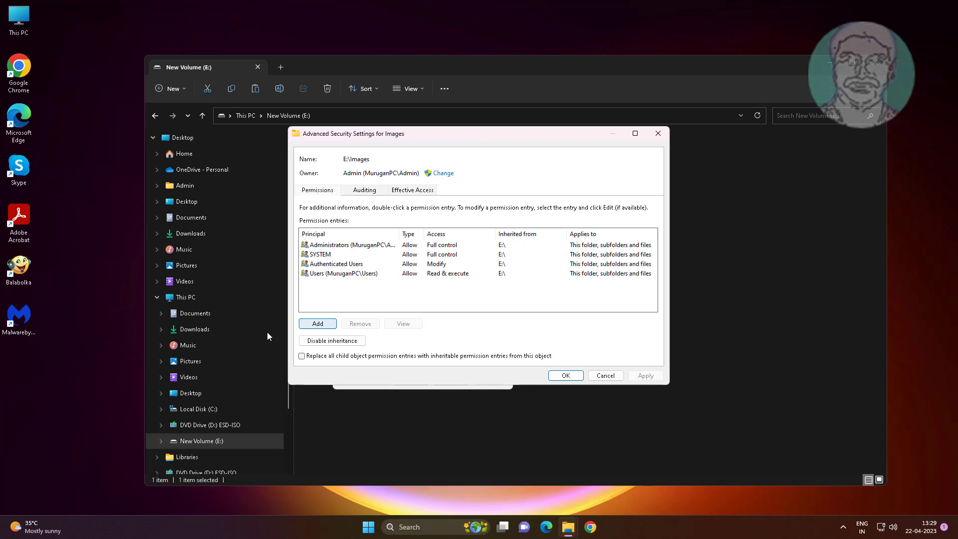
mouse_move(533, 180)
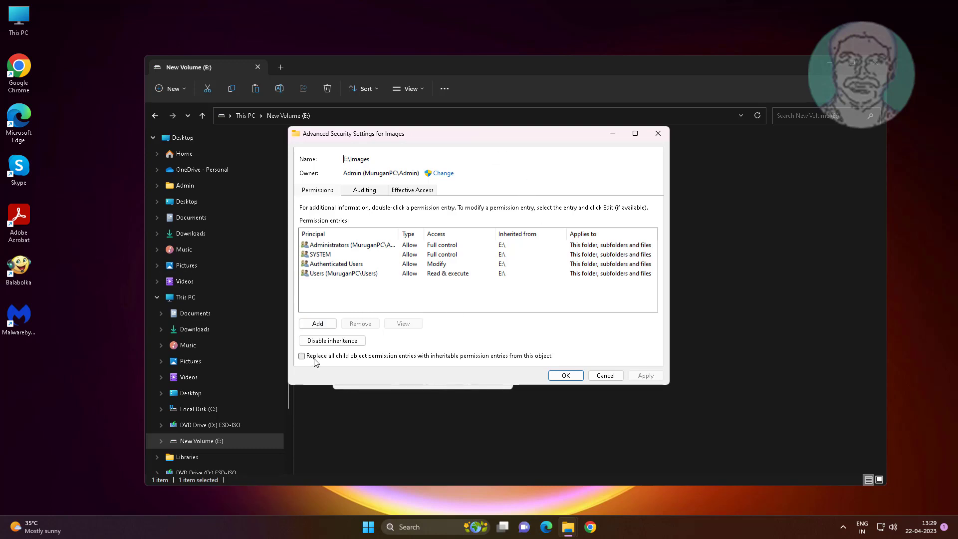
mouse_move(299, 358)
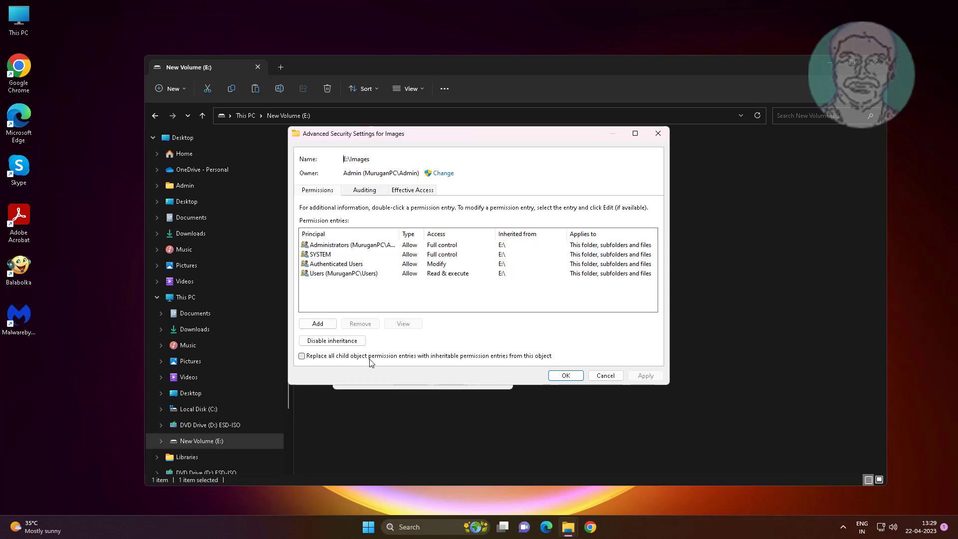
mouse_move(380, 362)
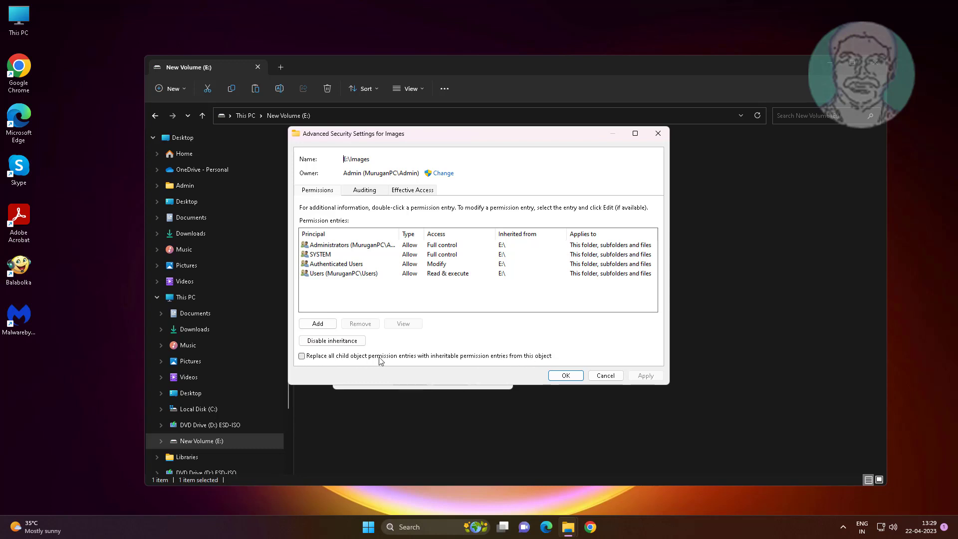
mouse_move(533, 359)
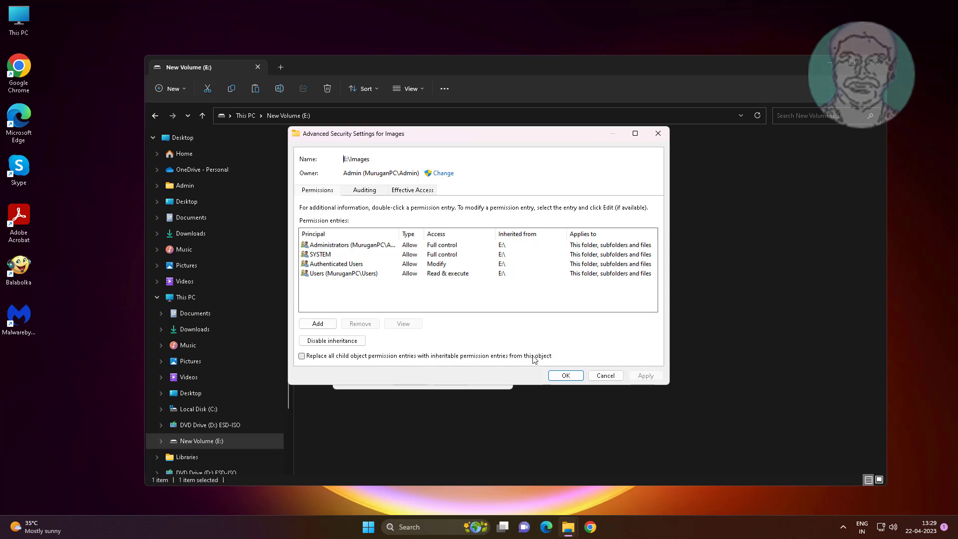
click(301, 355)
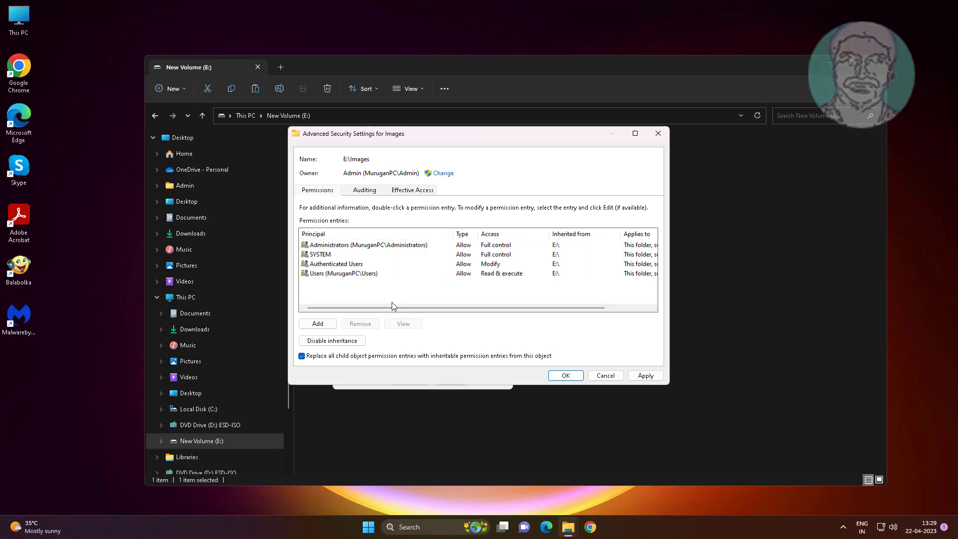
mouse_move(344, 173)
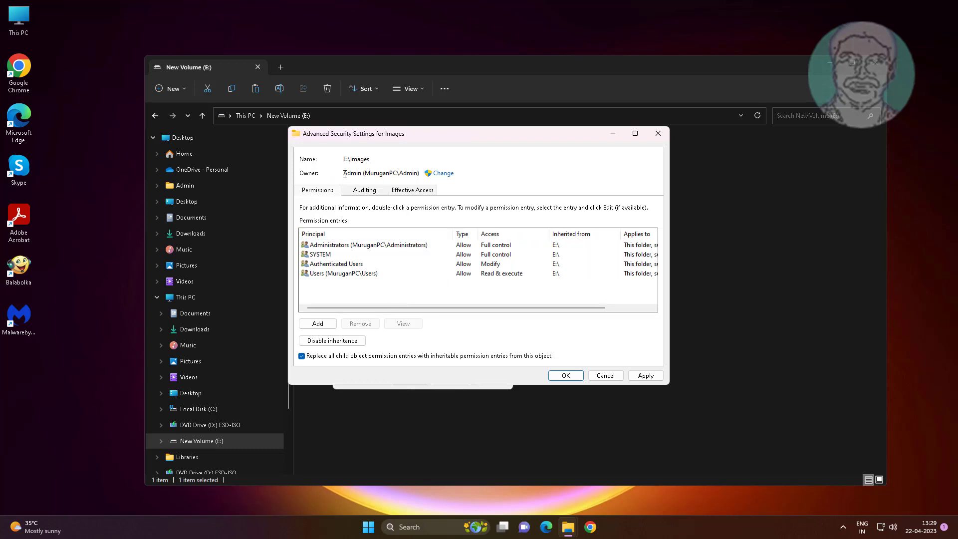
double_click(364, 173)
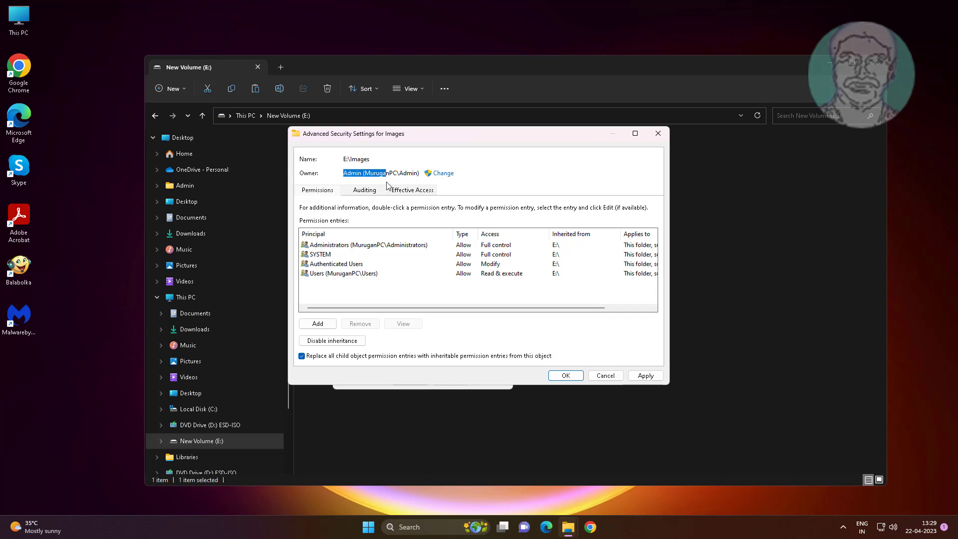
mouse_move(385, 332)
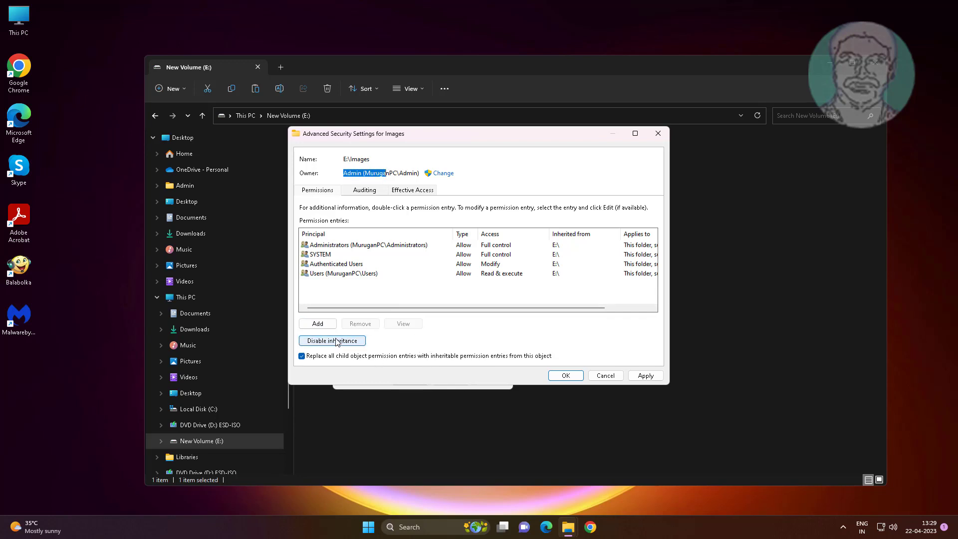
Disable inheritance on Images, converting inherited permissions to explicit entries, and apply the change
click(332, 341)
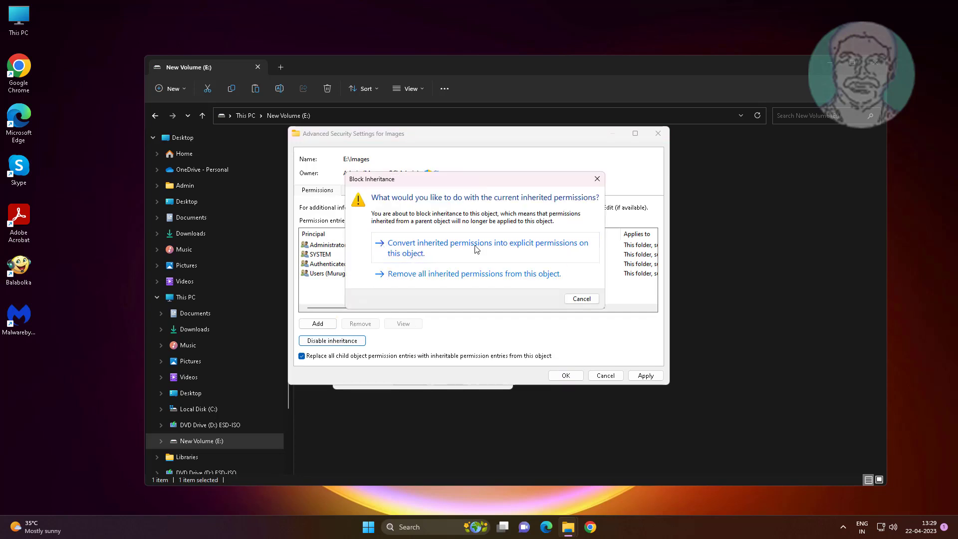
mouse_move(442, 250)
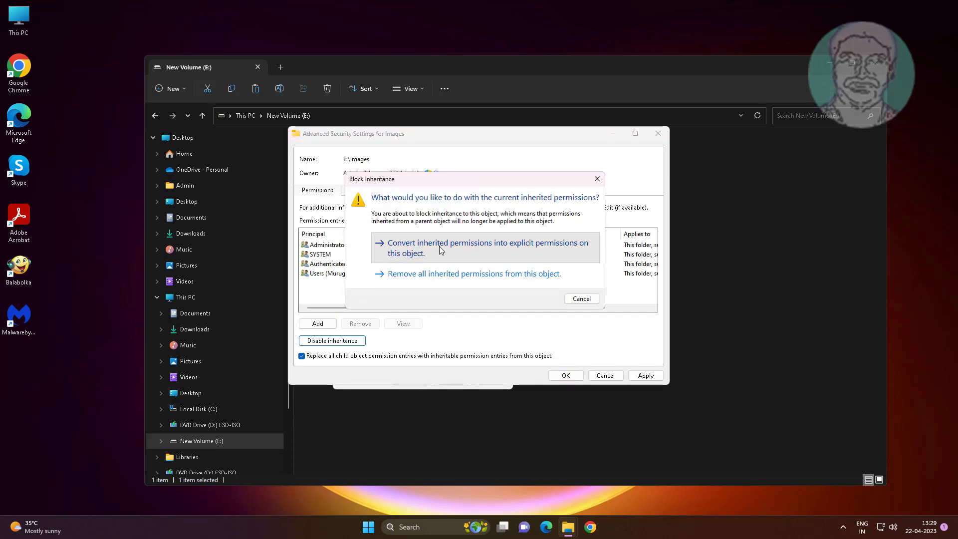
click(487, 247)
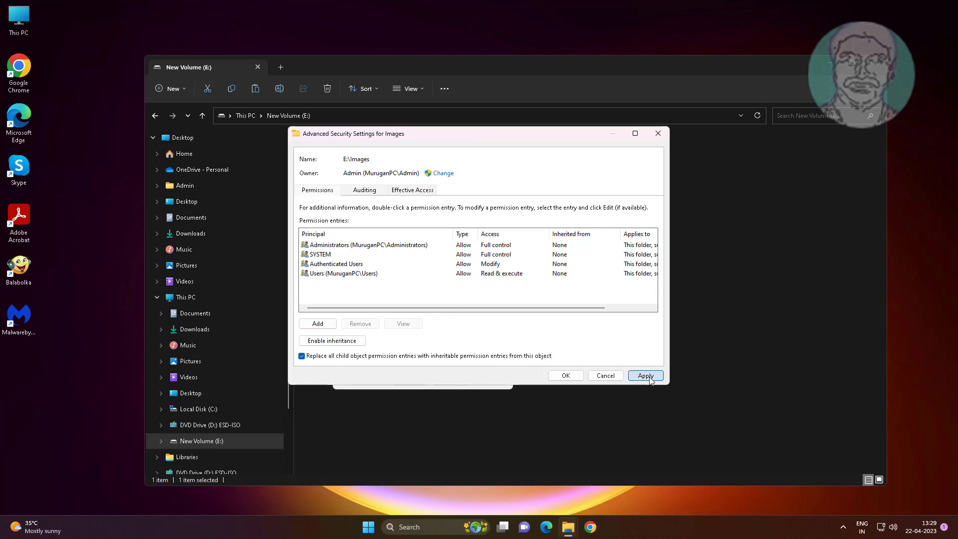
click(646, 376)
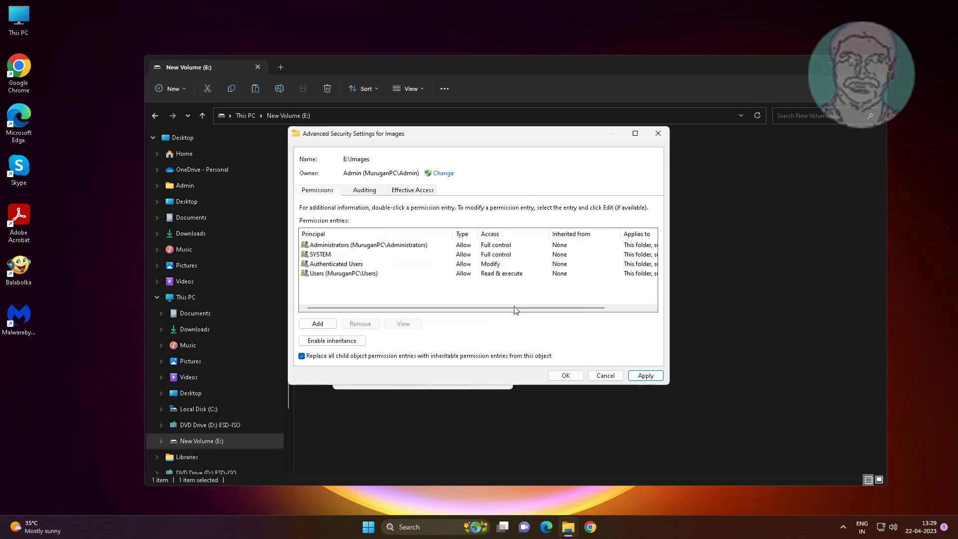
click(301, 355)
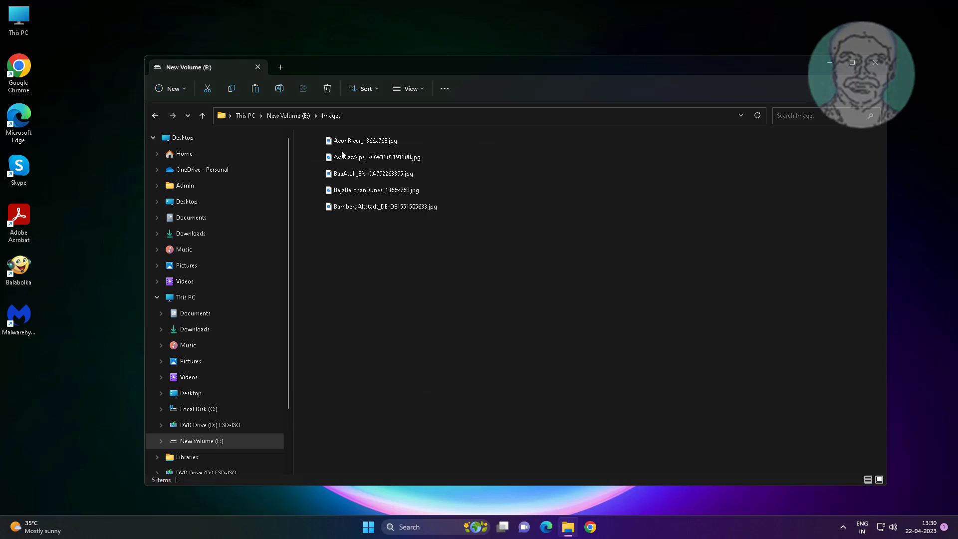
click(365, 141)
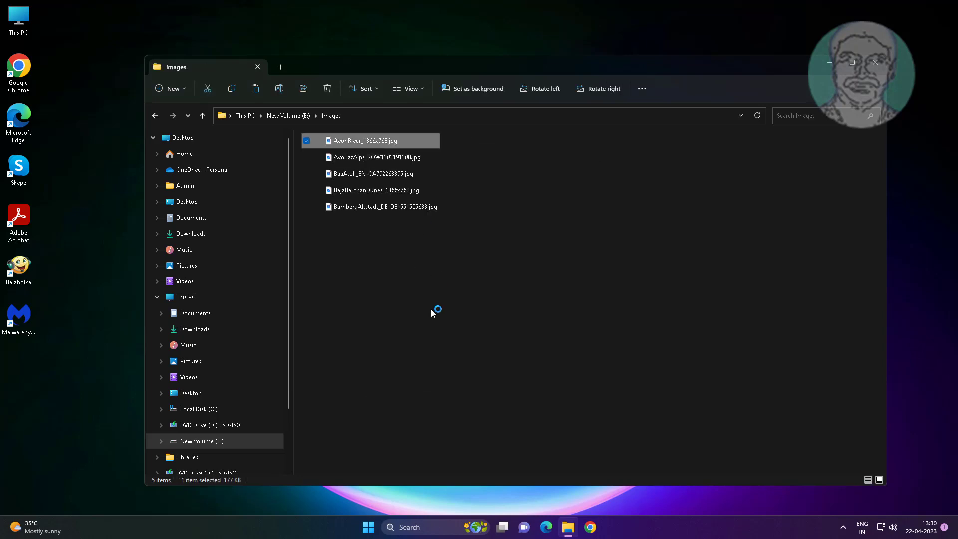
double_click(365, 140)
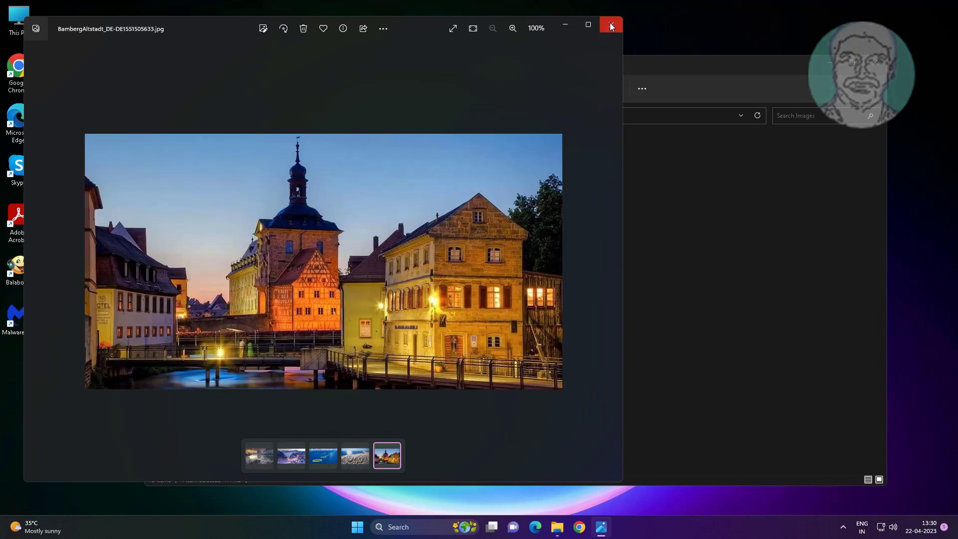
click(610, 27)
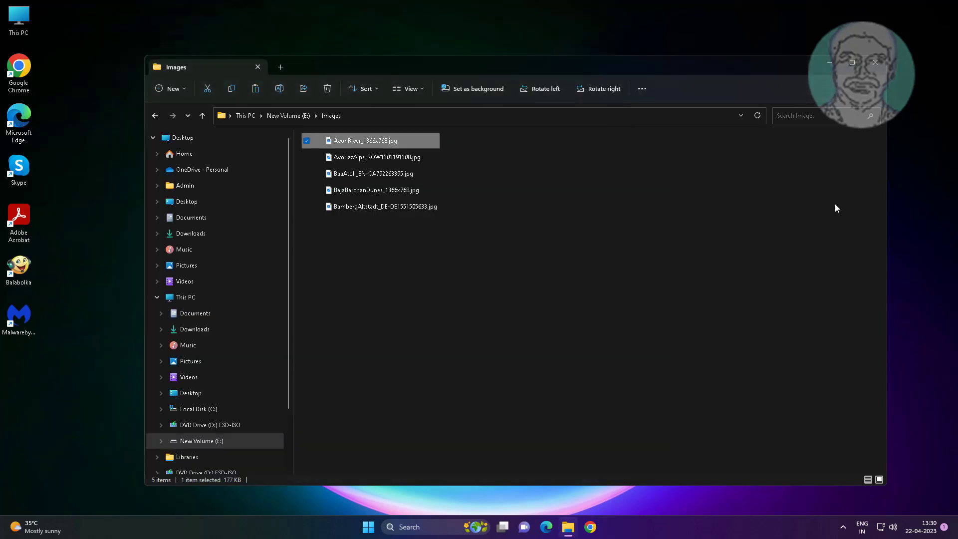